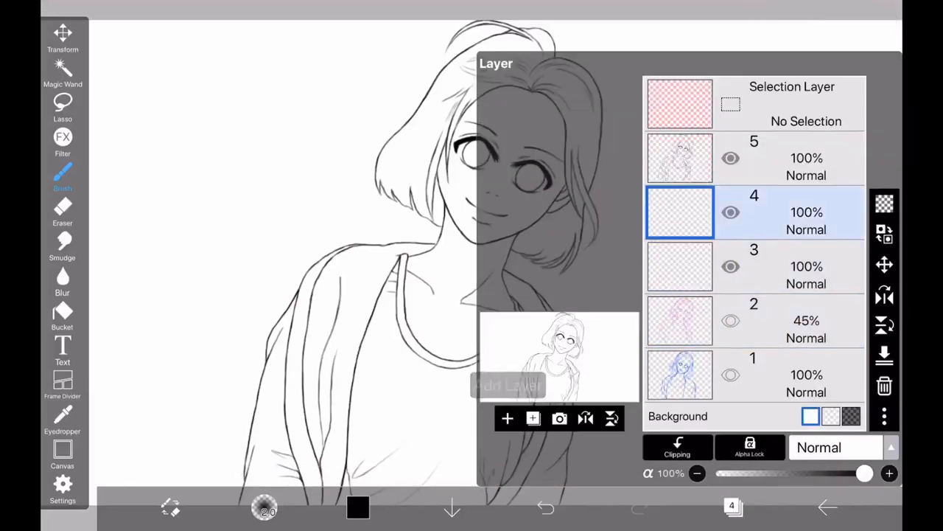
Add a new empty layer and bucket-fill the girl's hair light brown
{"action": "left_click", "coordinate": [507, 418]}
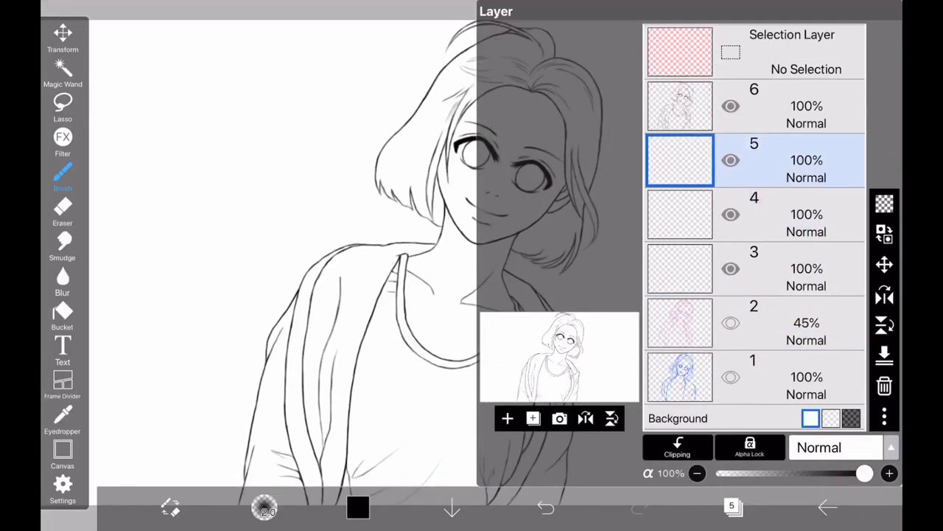
{"action": "left_click", "coordinate": [63, 317]}
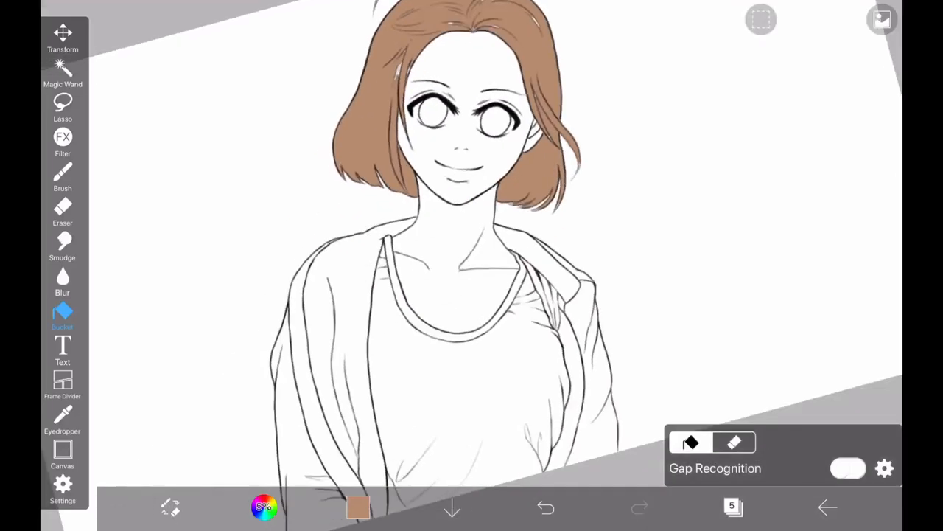
Bucket-fill the jacket pink and the face and neck peach, undoing one mistaken fill
{"action": "left_click", "coordinate": [358, 506]}
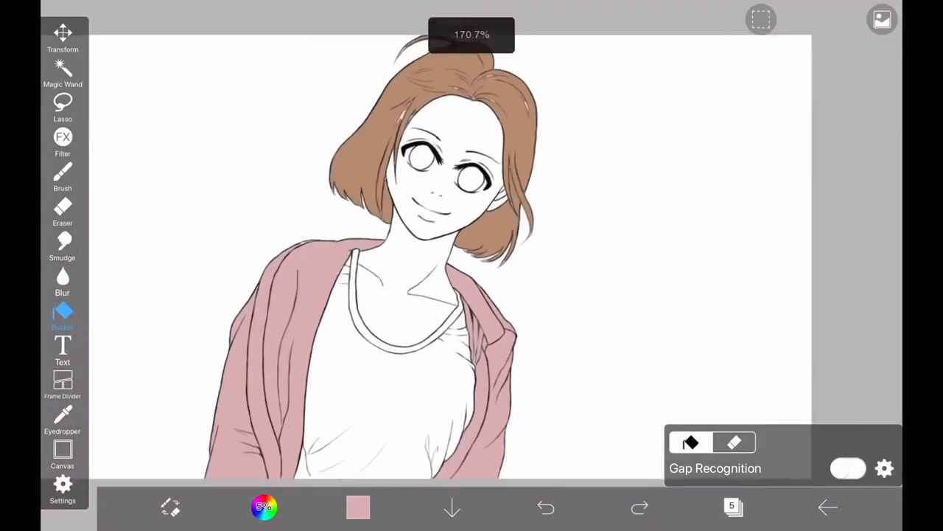
{"action": "left_click", "coordinate": [358, 506]}
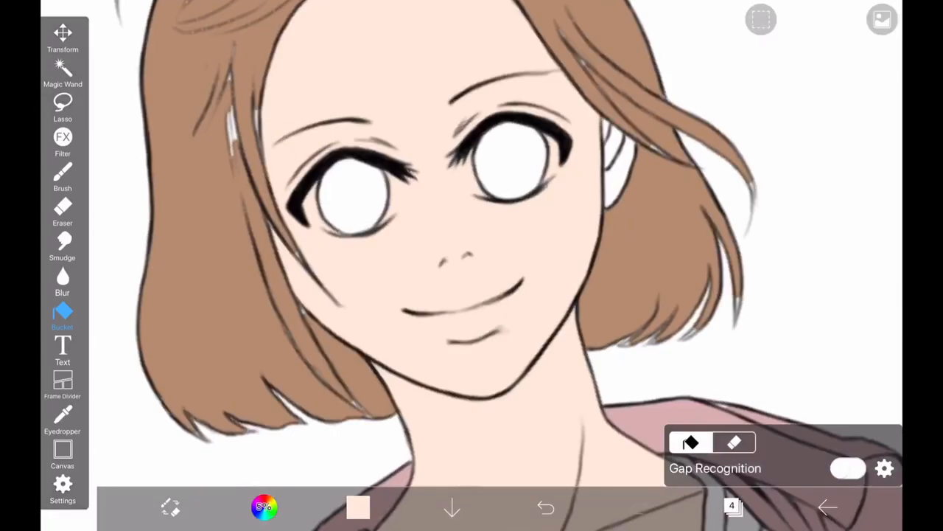
{"action": "left_click", "coordinate": [545, 507]}
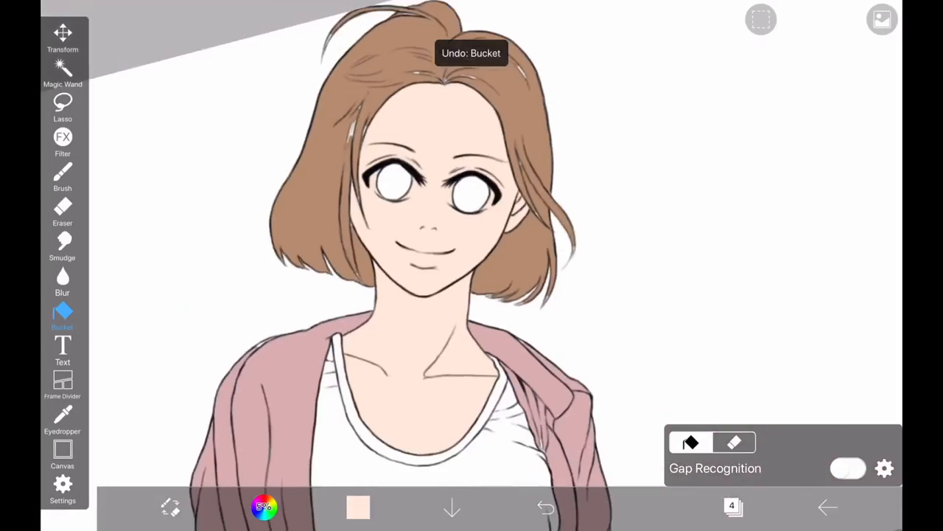
{"action": "left_click", "coordinate": [733, 507]}
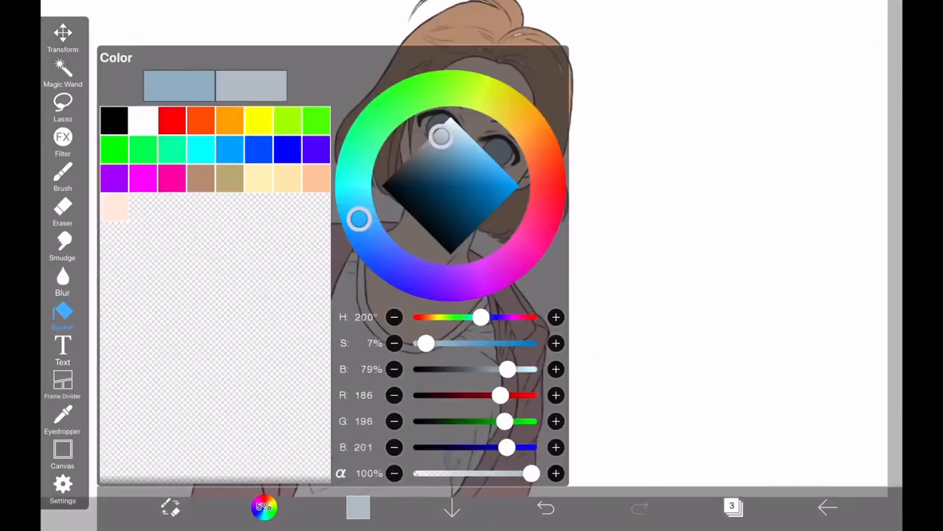
Fill the irises pale blue-gray and the shirt light gray
{"action": "left_click", "coordinate": [546, 507]}
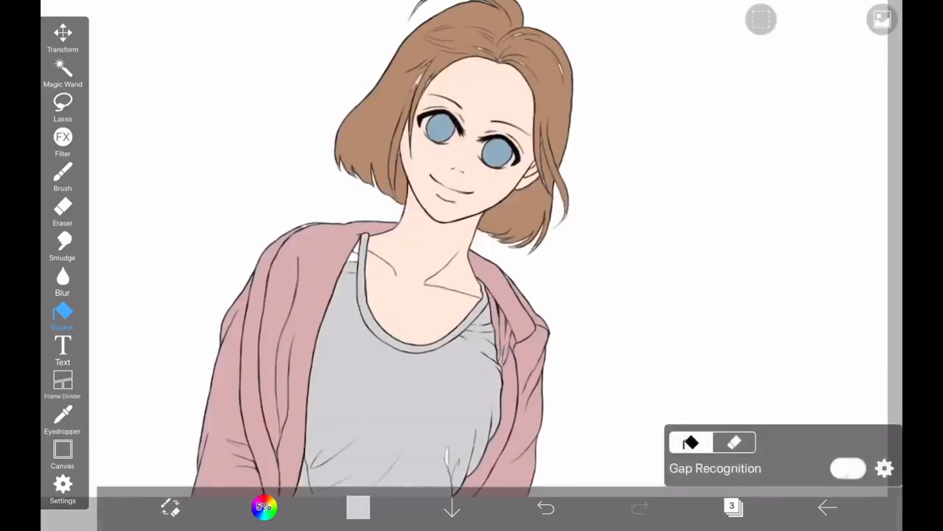
{"action": "left_click", "coordinate": [263, 506]}
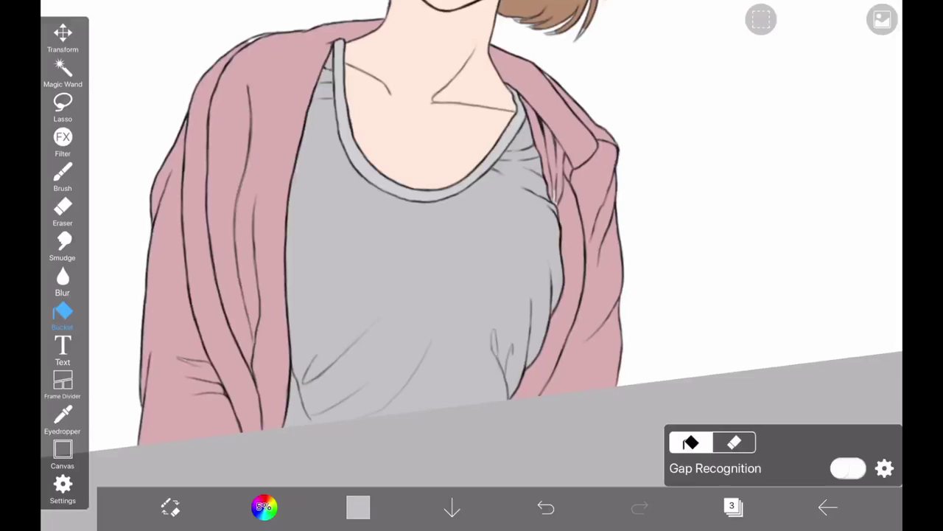
{"action": "left_click", "coordinate": [733, 506]}
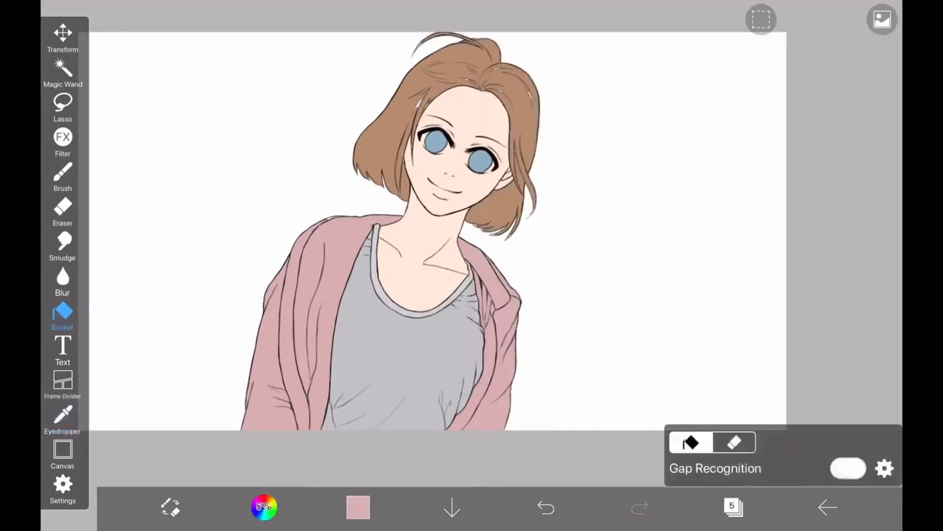
Undo the last stroke and eyedrop the hair's brown for brush touch-ups
{"action": "left_click", "coordinate": [63, 177]}
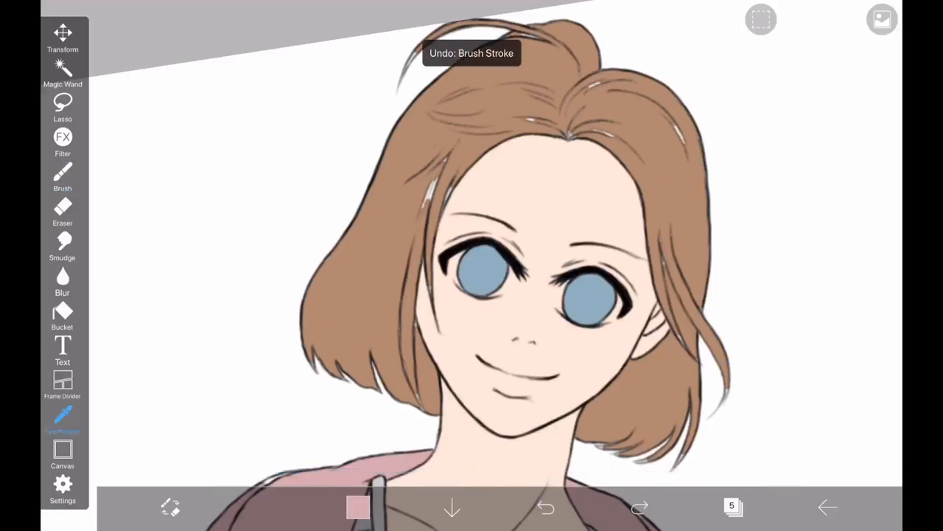
{"action": "left_click", "coordinate": [63, 176]}
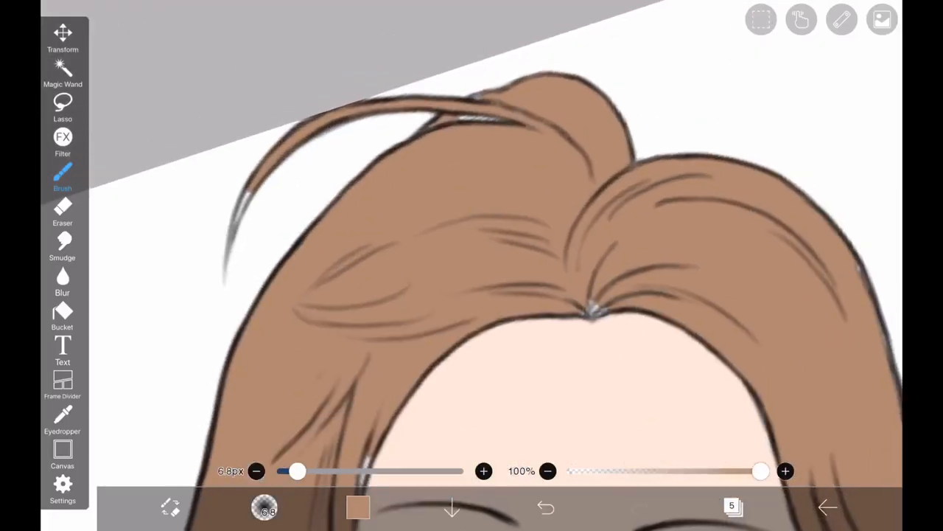
{"action": "left_click_drag", "start_coordinate": [298, 471], "coordinate": [291, 471]}
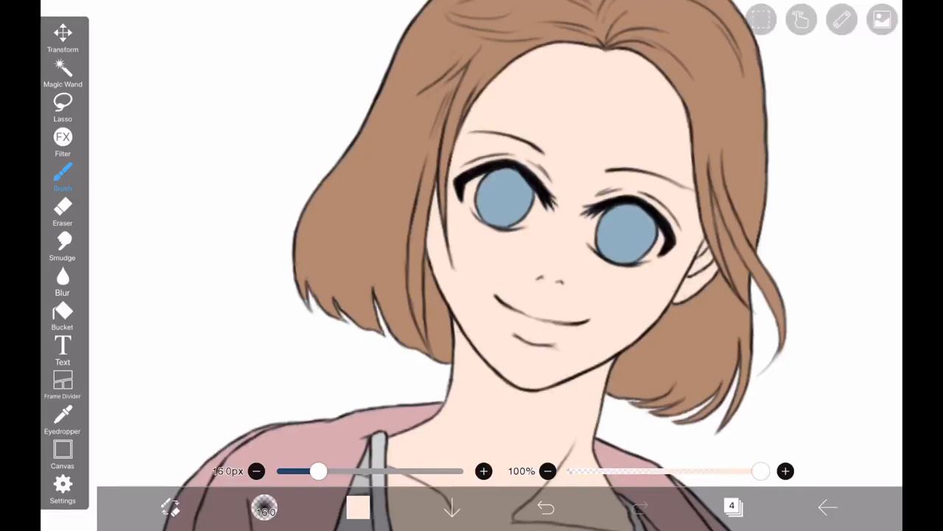
Paint peach skin colour into the gaps along the face edges
{"action": "left_click_drag", "start_coordinate": [318, 470], "coordinate": [299, 471]}
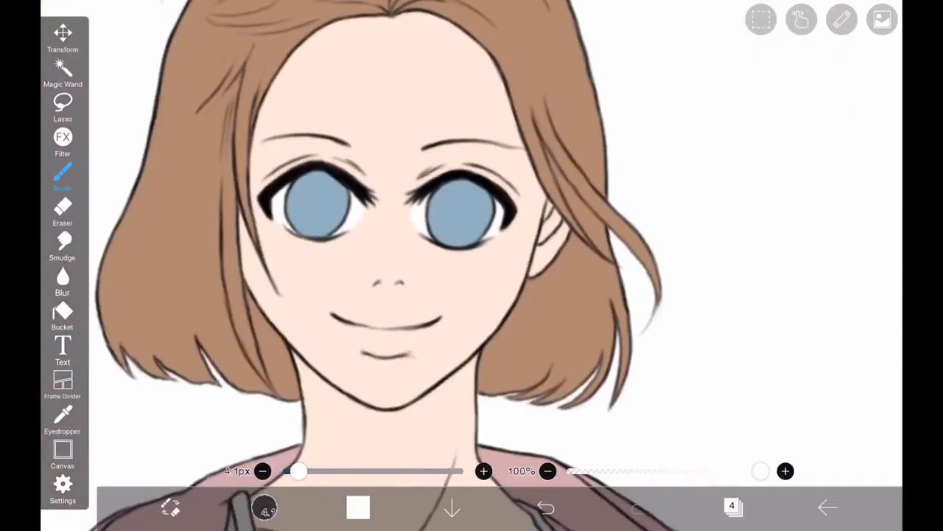
Switch to the 1.4px Eraser to tidy the eye-white edges on a new layer
{"action": "left_click", "coordinate": [63, 210]}
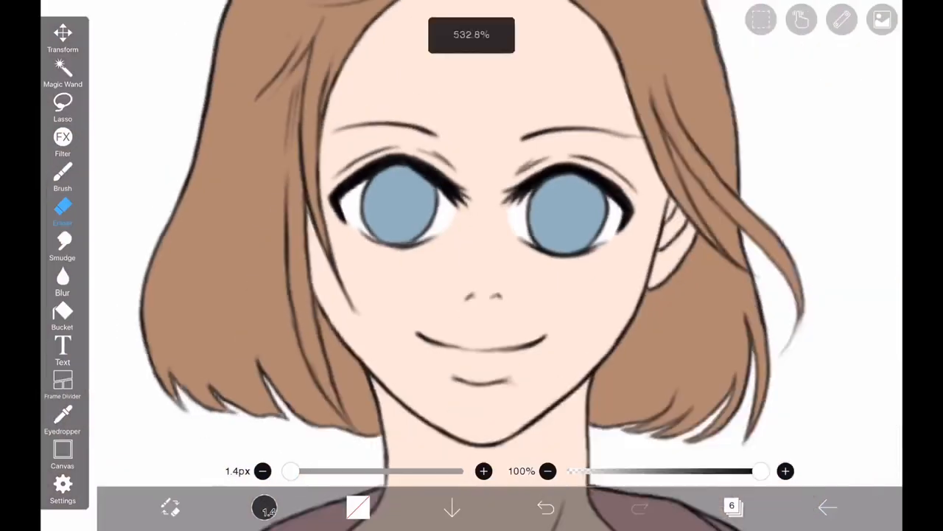
Neaten both eyes' outlines and whites, alternating fine Brush strokes and Eraser cleanup
{"action": "left_click", "coordinate": [731, 507]}
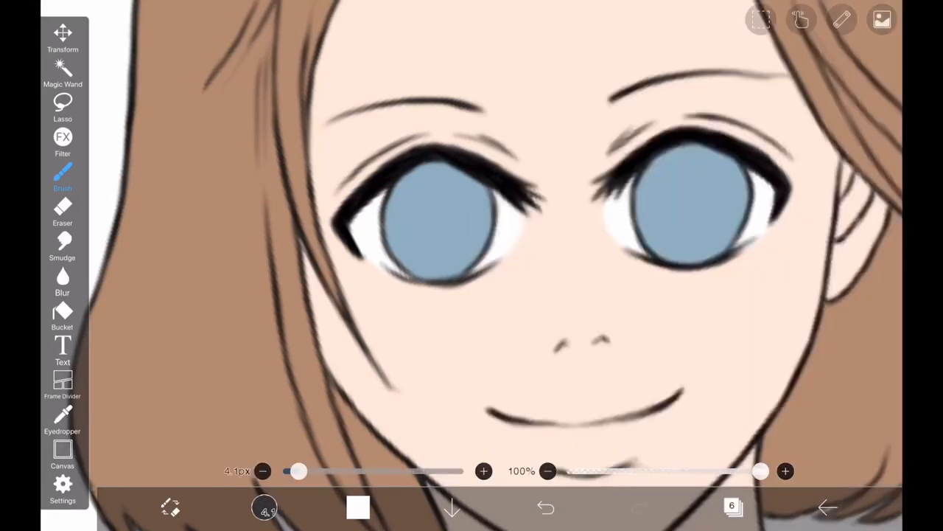
{"action": "left_click", "coordinate": [63, 212]}
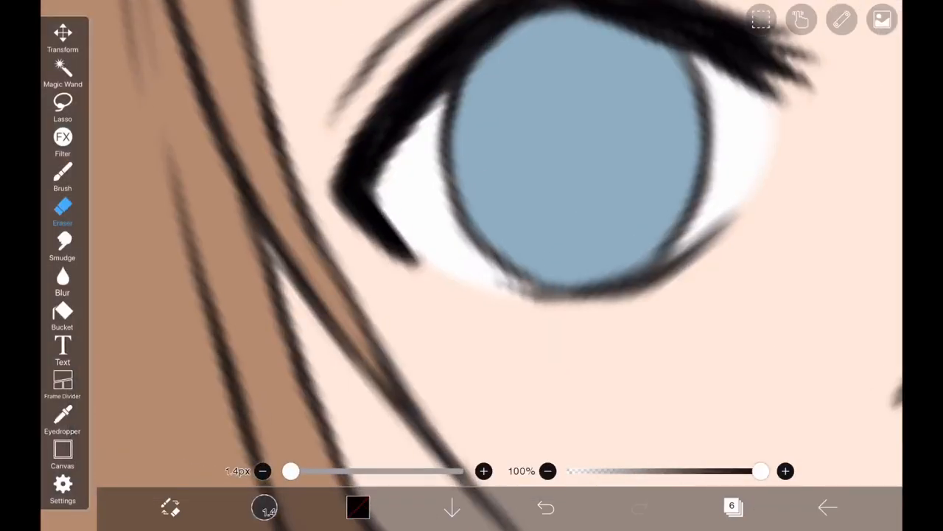
{"action": "left_click", "coordinate": [63, 177]}
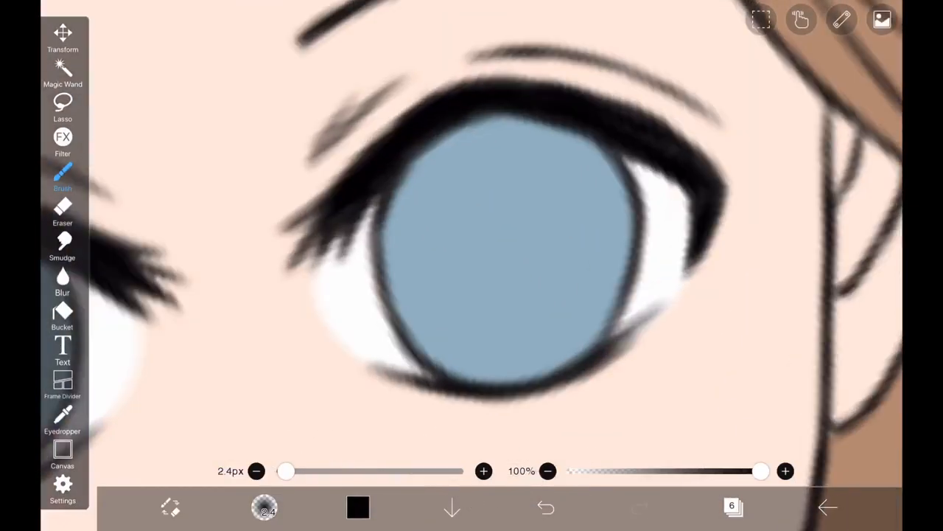
{"action": "left_click", "coordinate": [62, 212]}
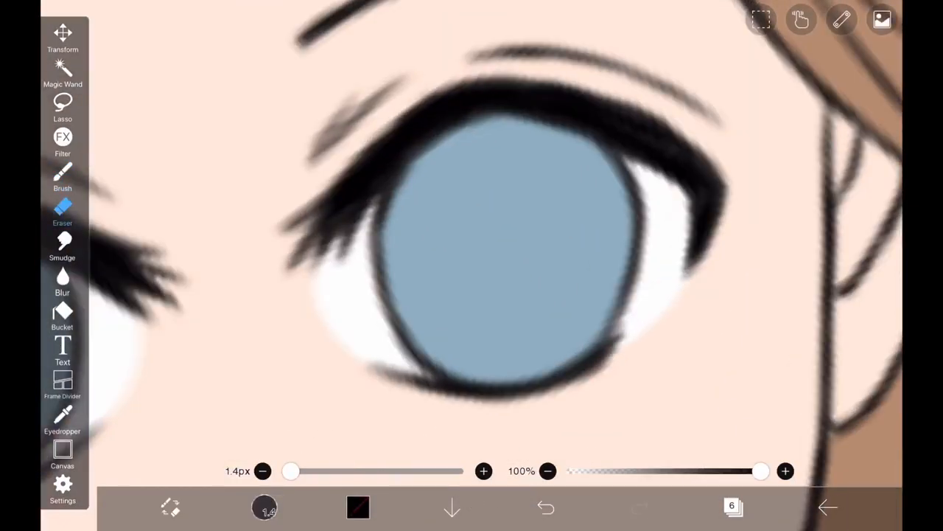
{"action": "left_click", "coordinate": [62, 173]}
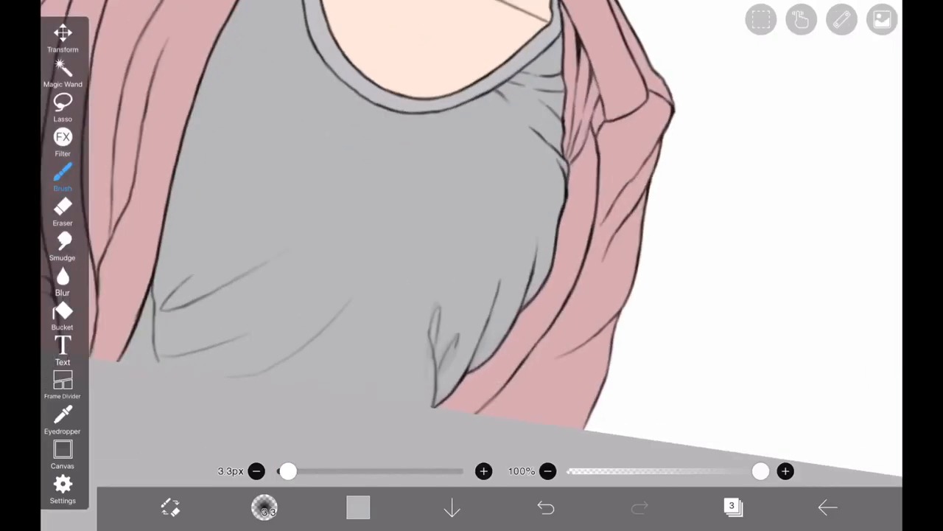
Enlarge the brush and fill gray into the shirt gaps near the collar
{"action": "left_click_drag", "start_coordinate": [288, 470], "coordinate": [328, 471]}
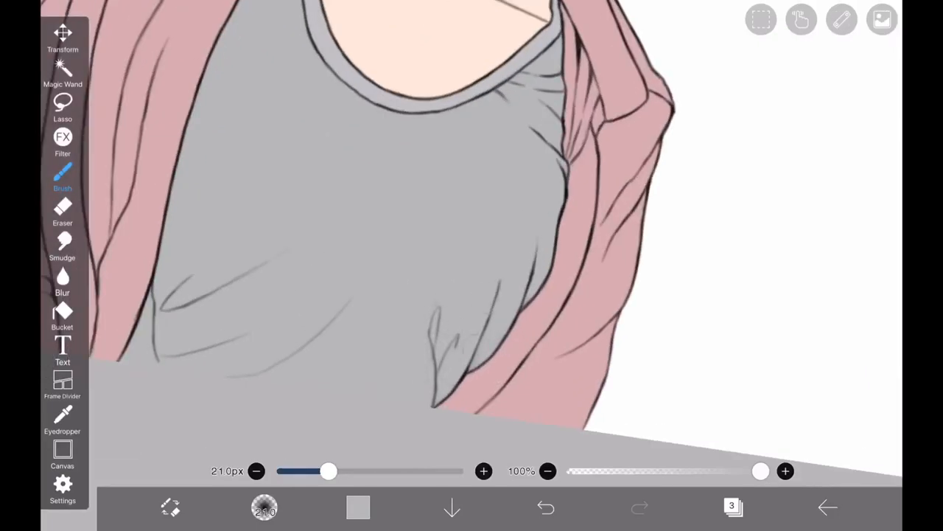
{"action": "left_click", "coordinate": [221, 313]}
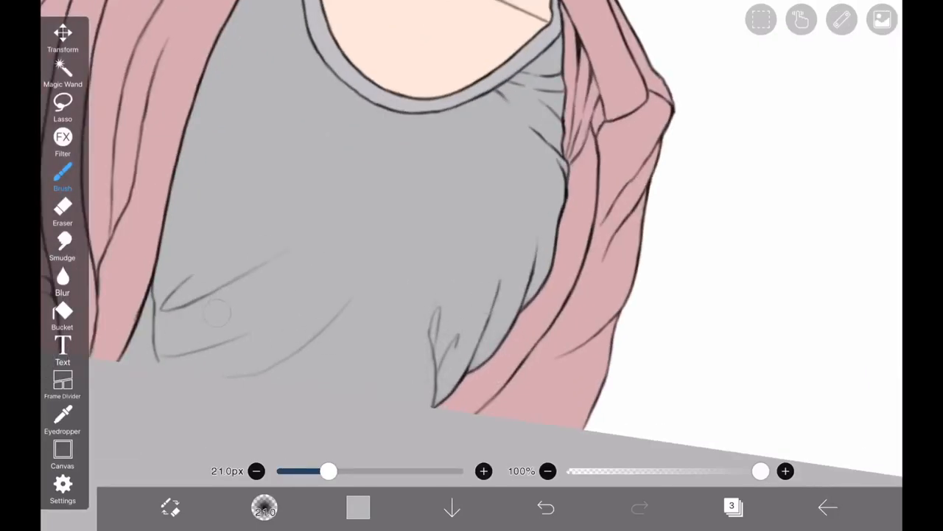
{"action": "left_click", "coordinate": [63, 317]}
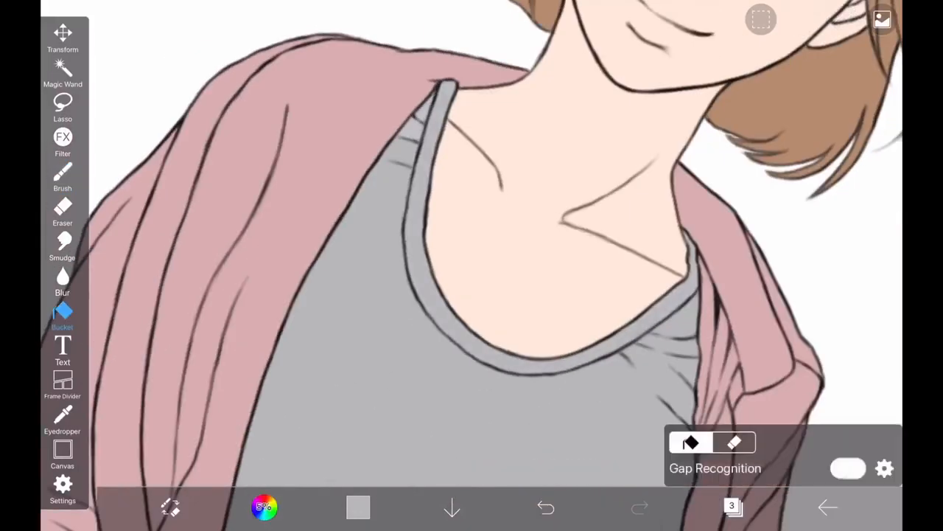
{"action": "left_click", "coordinate": [62, 177]}
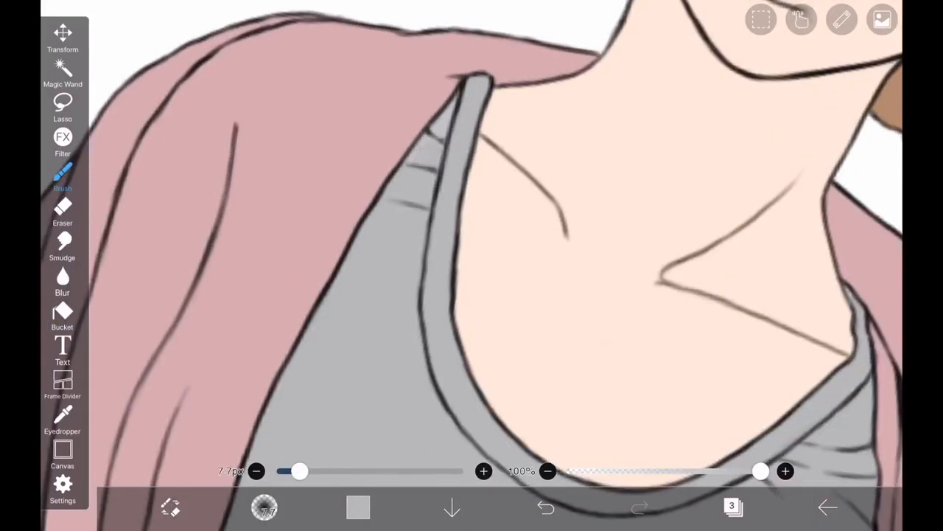